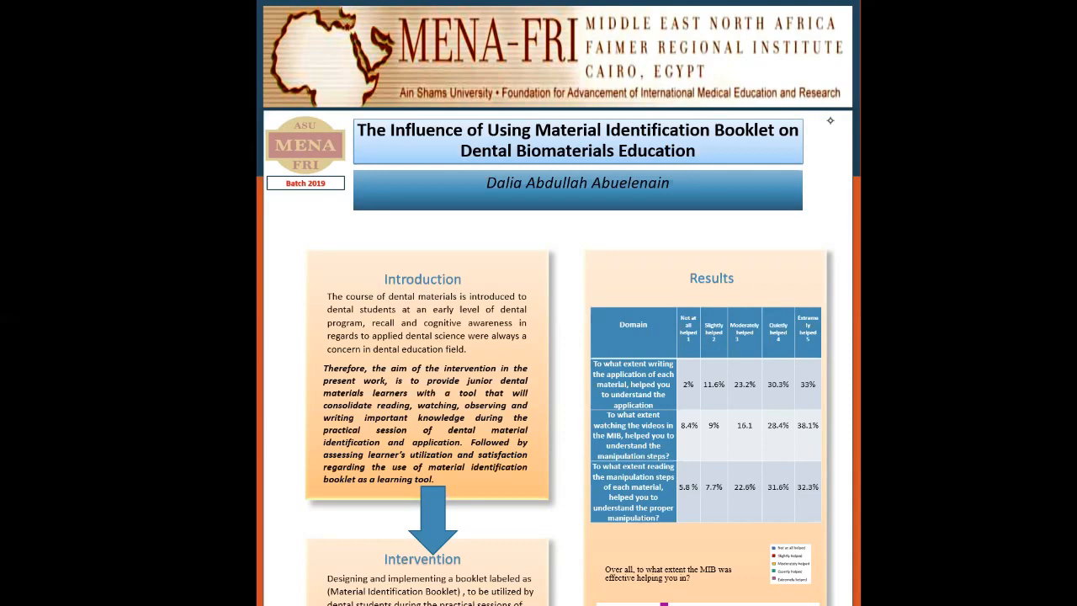
{"action": "scroll", "scroll_direction": "down", "scroll_amount": 3}
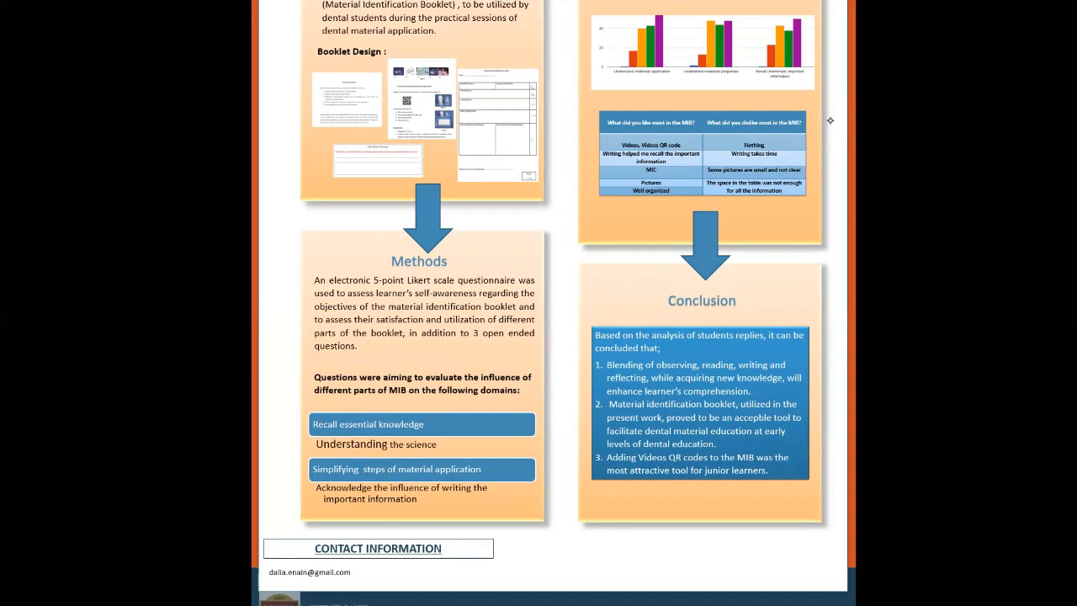
{"action": "scroll", "scroll_direction": "up", "scroll_amount": 3}
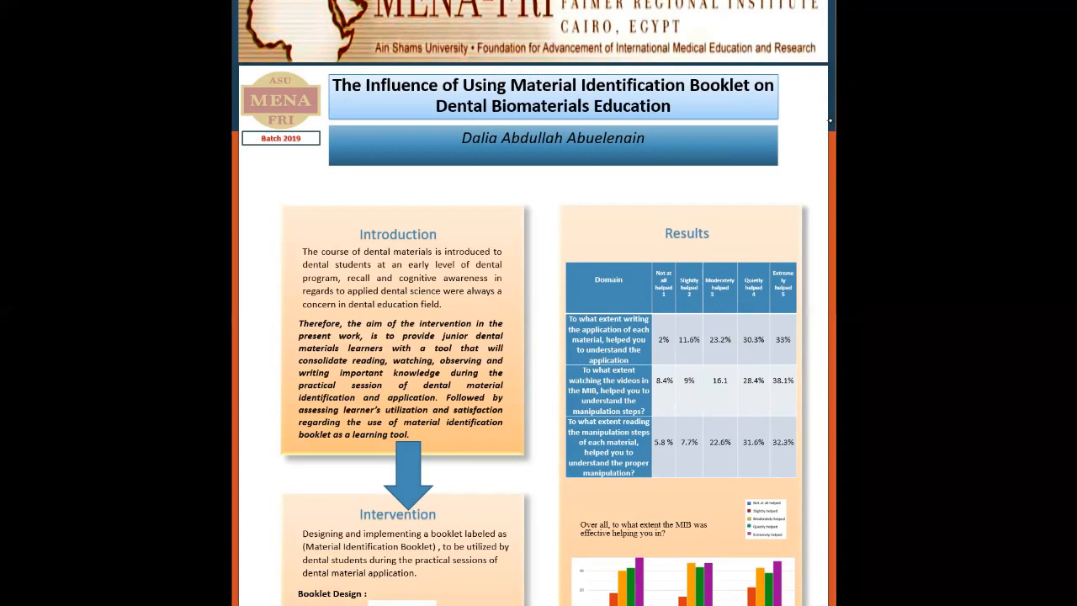
{"action": "scroll", "scroll_direction": "down", "scroll_amount": 3}
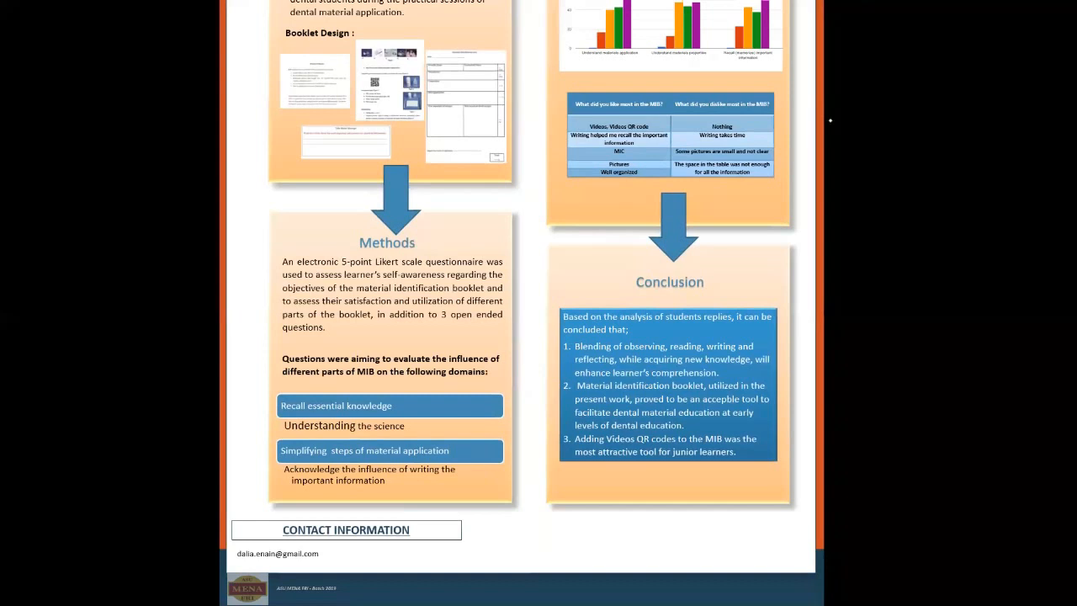